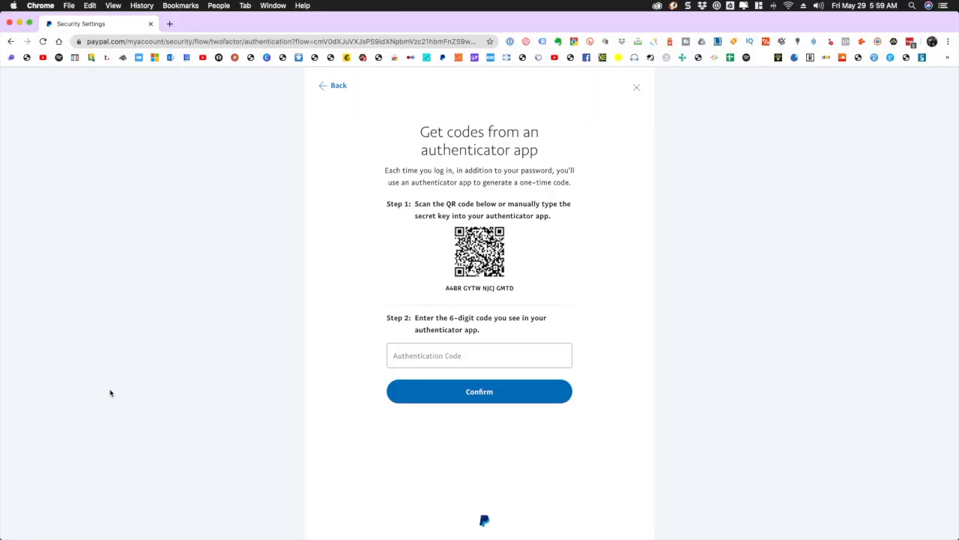
pyautogui.moveTo(120, 395)
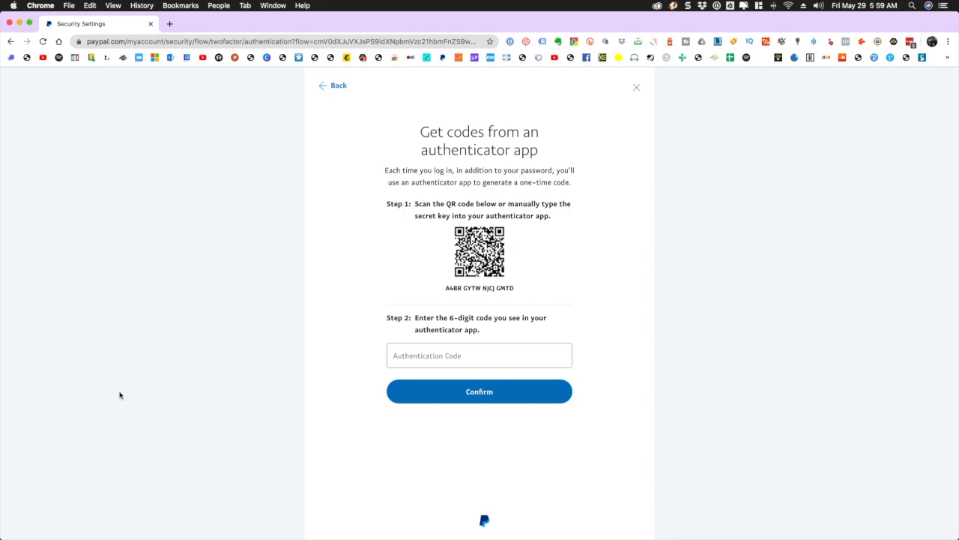